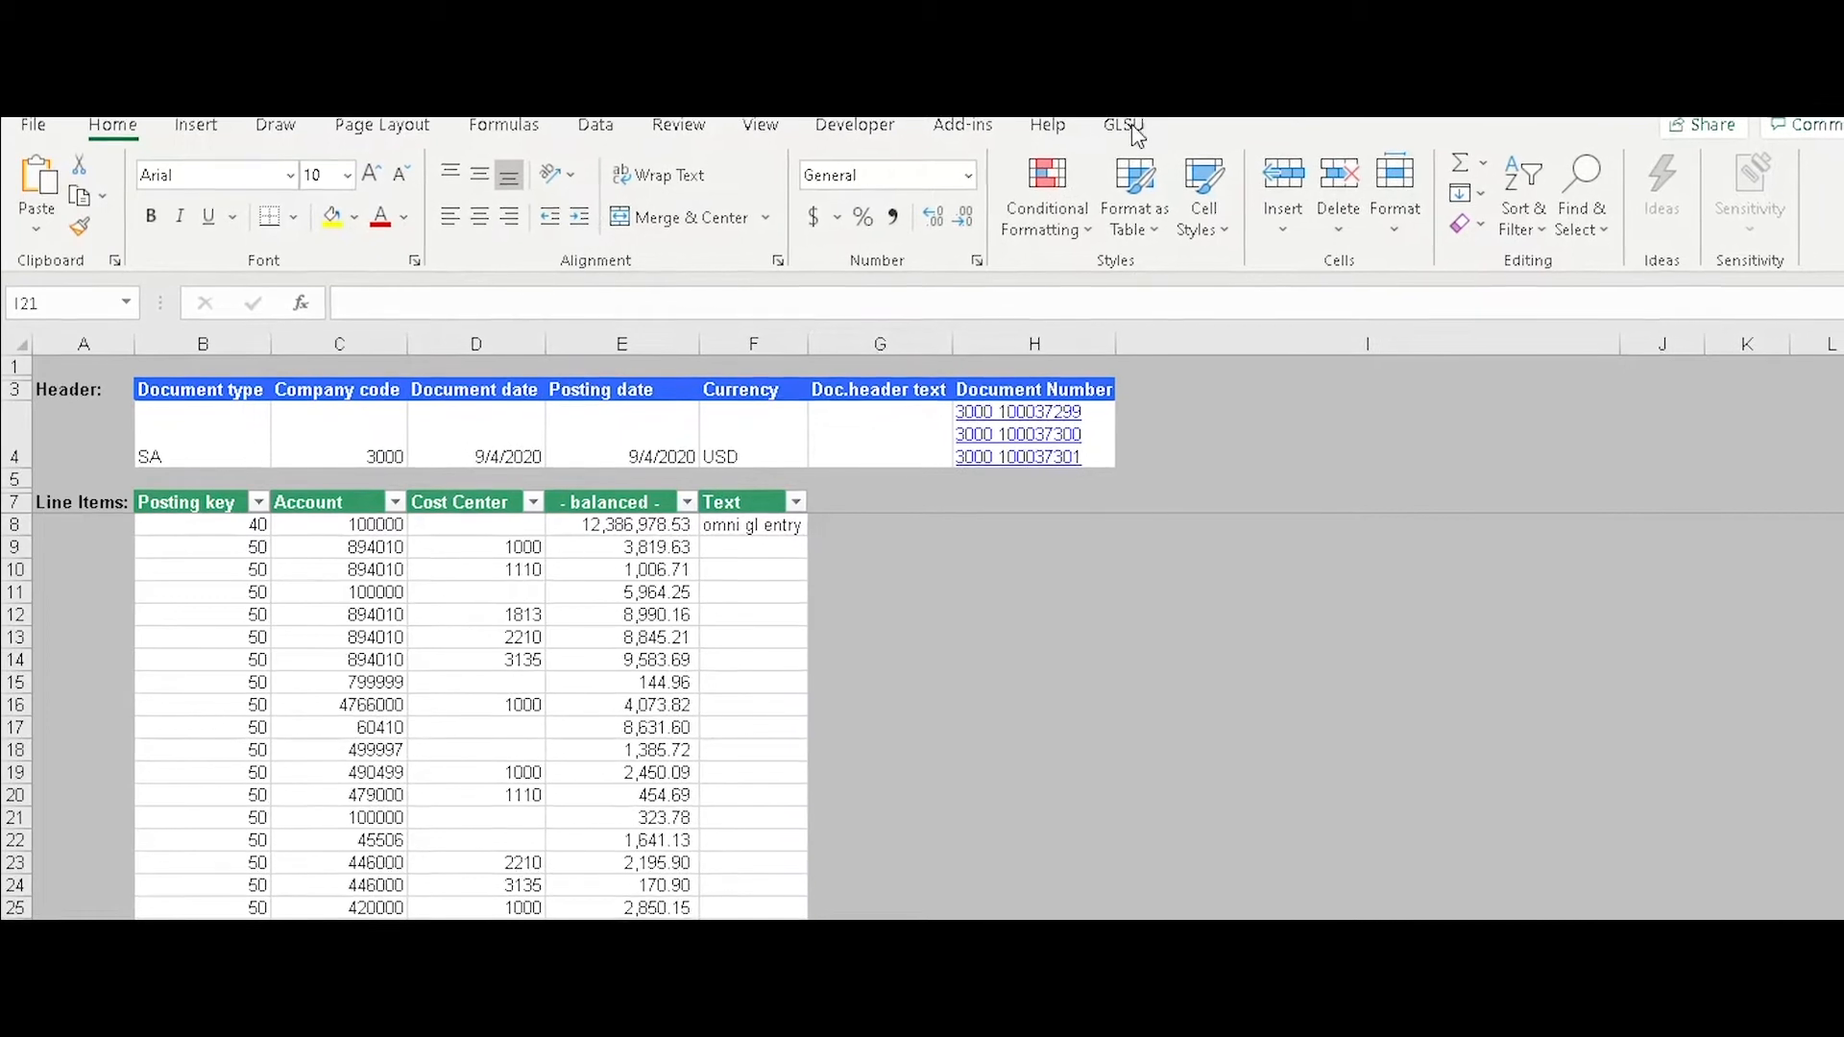
- Show the GLSU ribbon tools above the Month-End Close entry dated 9/22/2020
left_click(1120, 123)
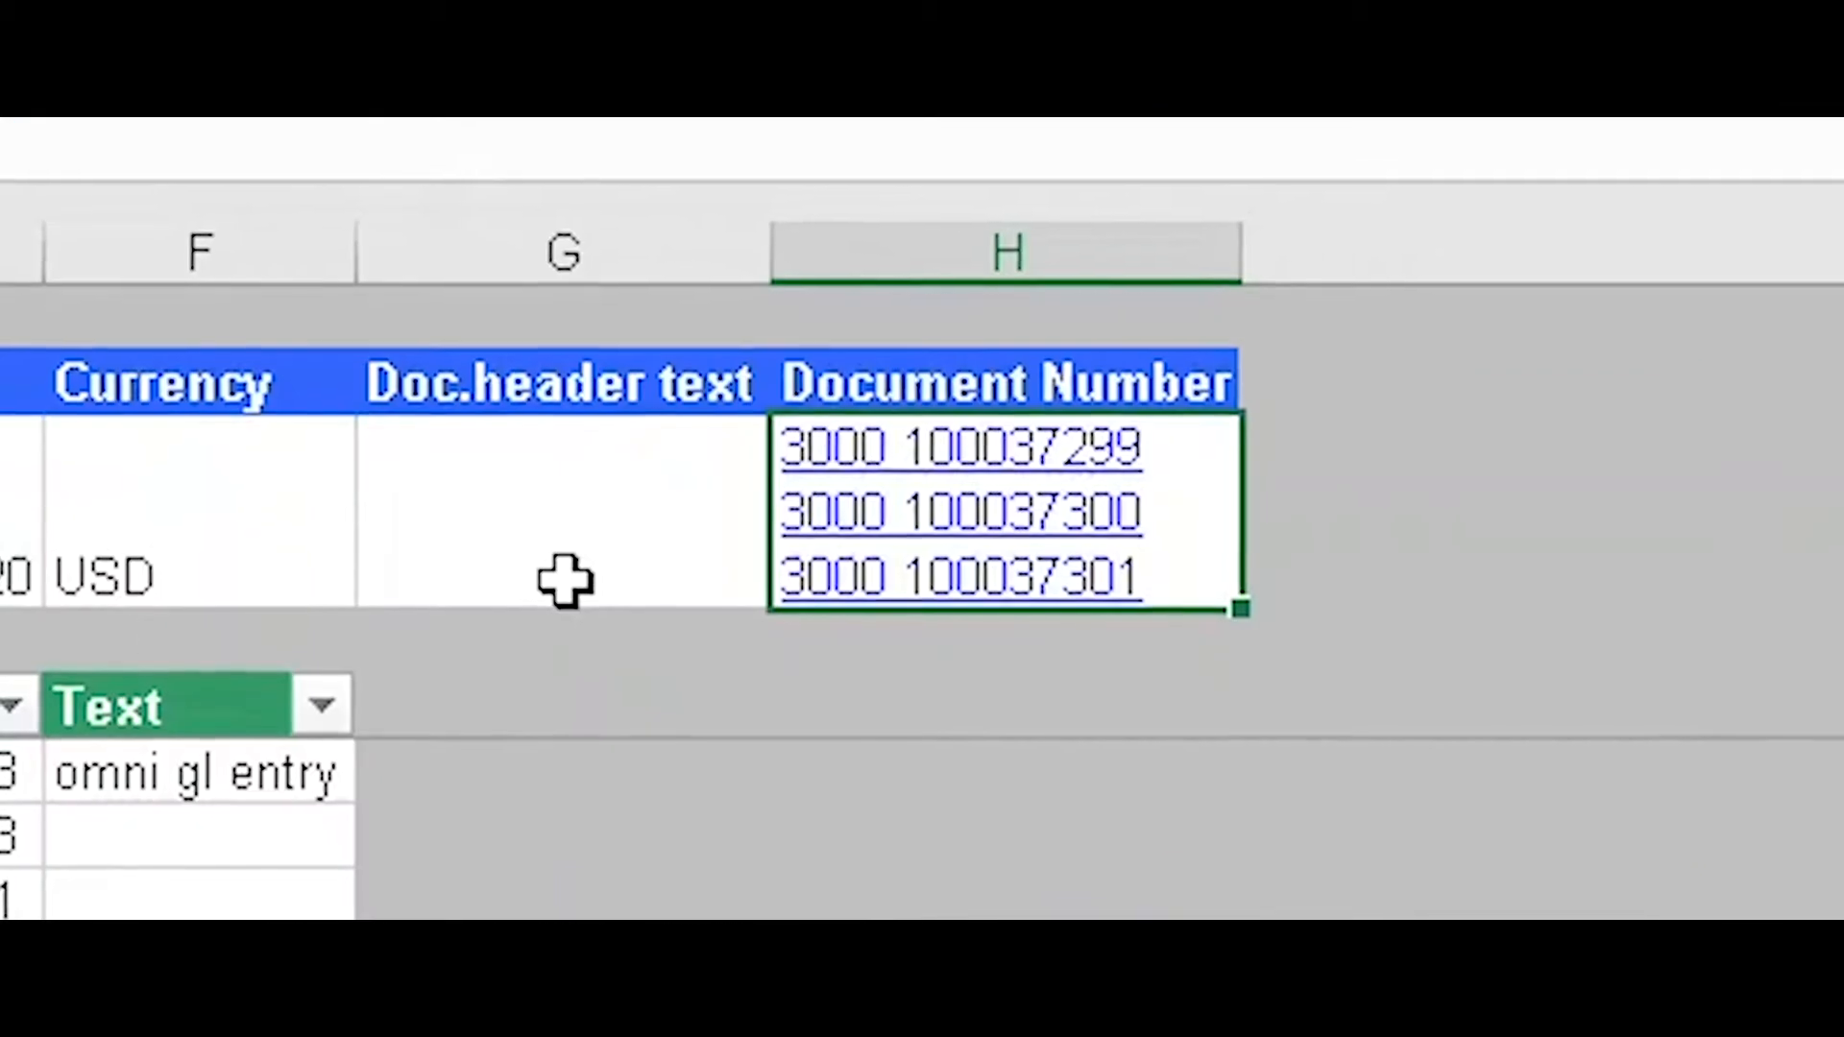
mouse_move(810, 565)
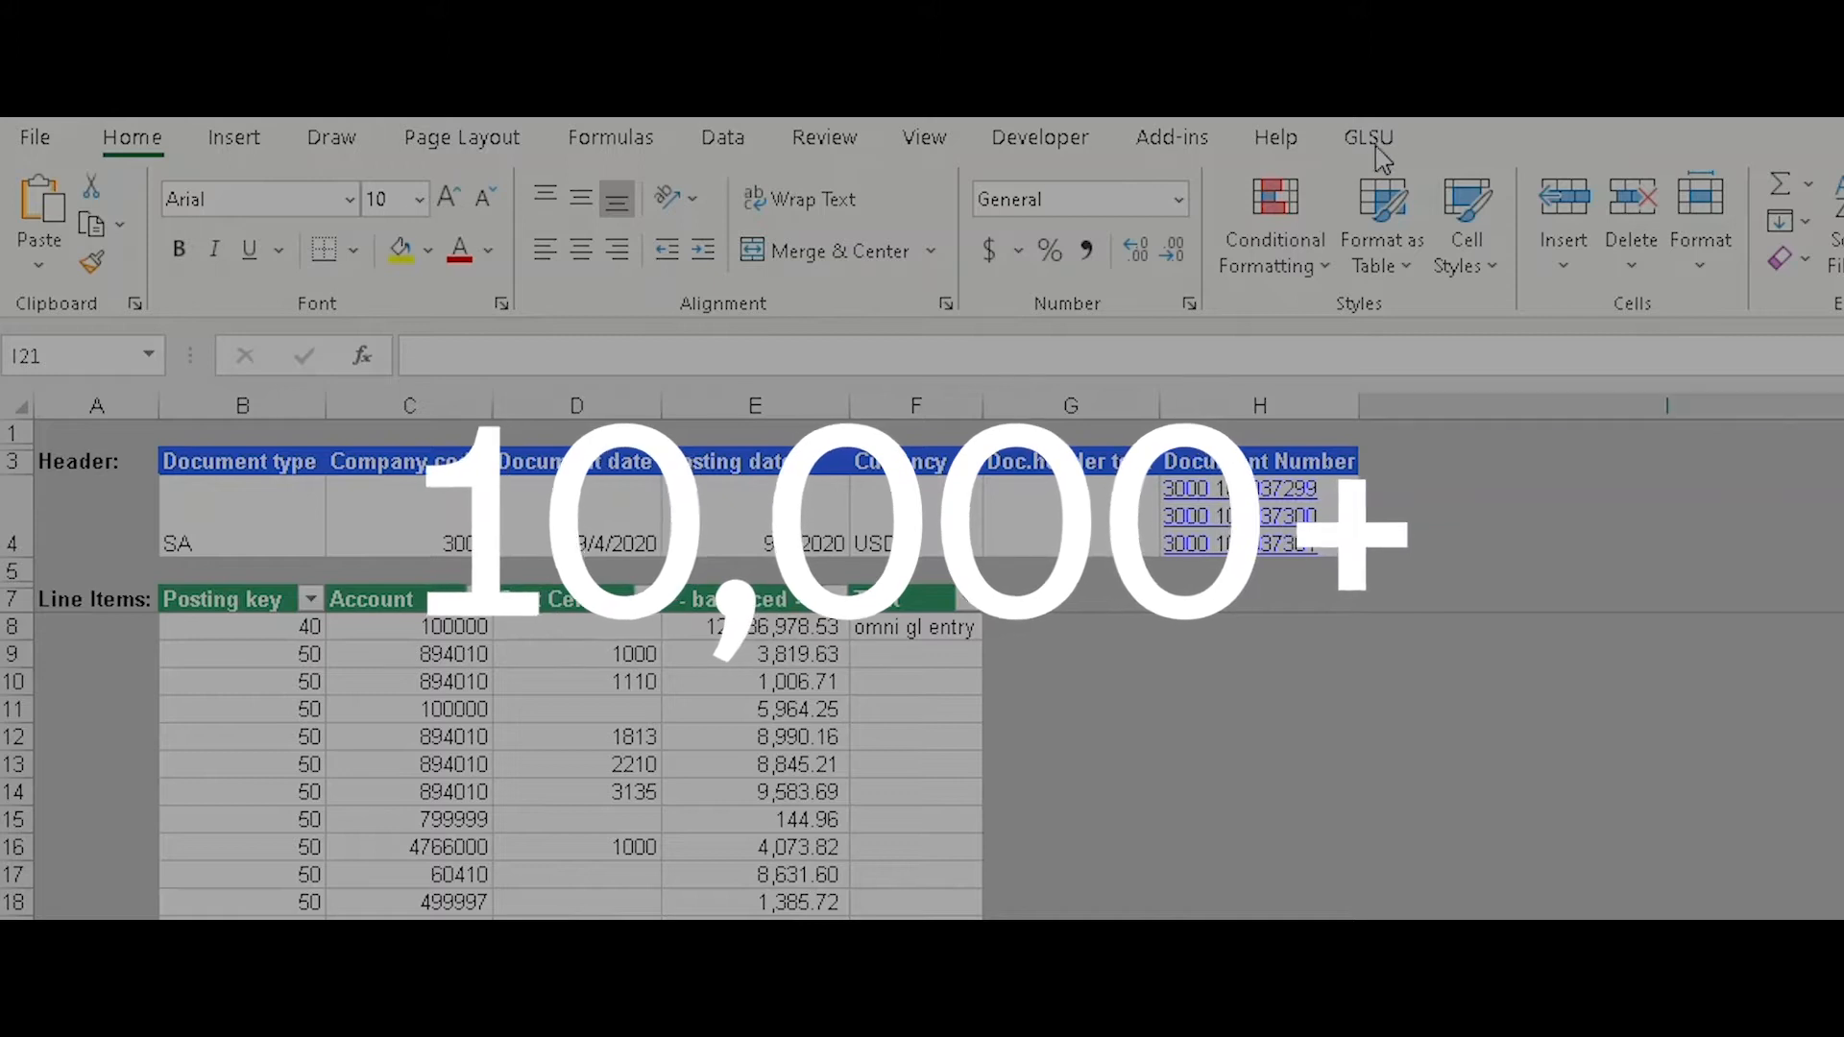
left_click(1368, 138)
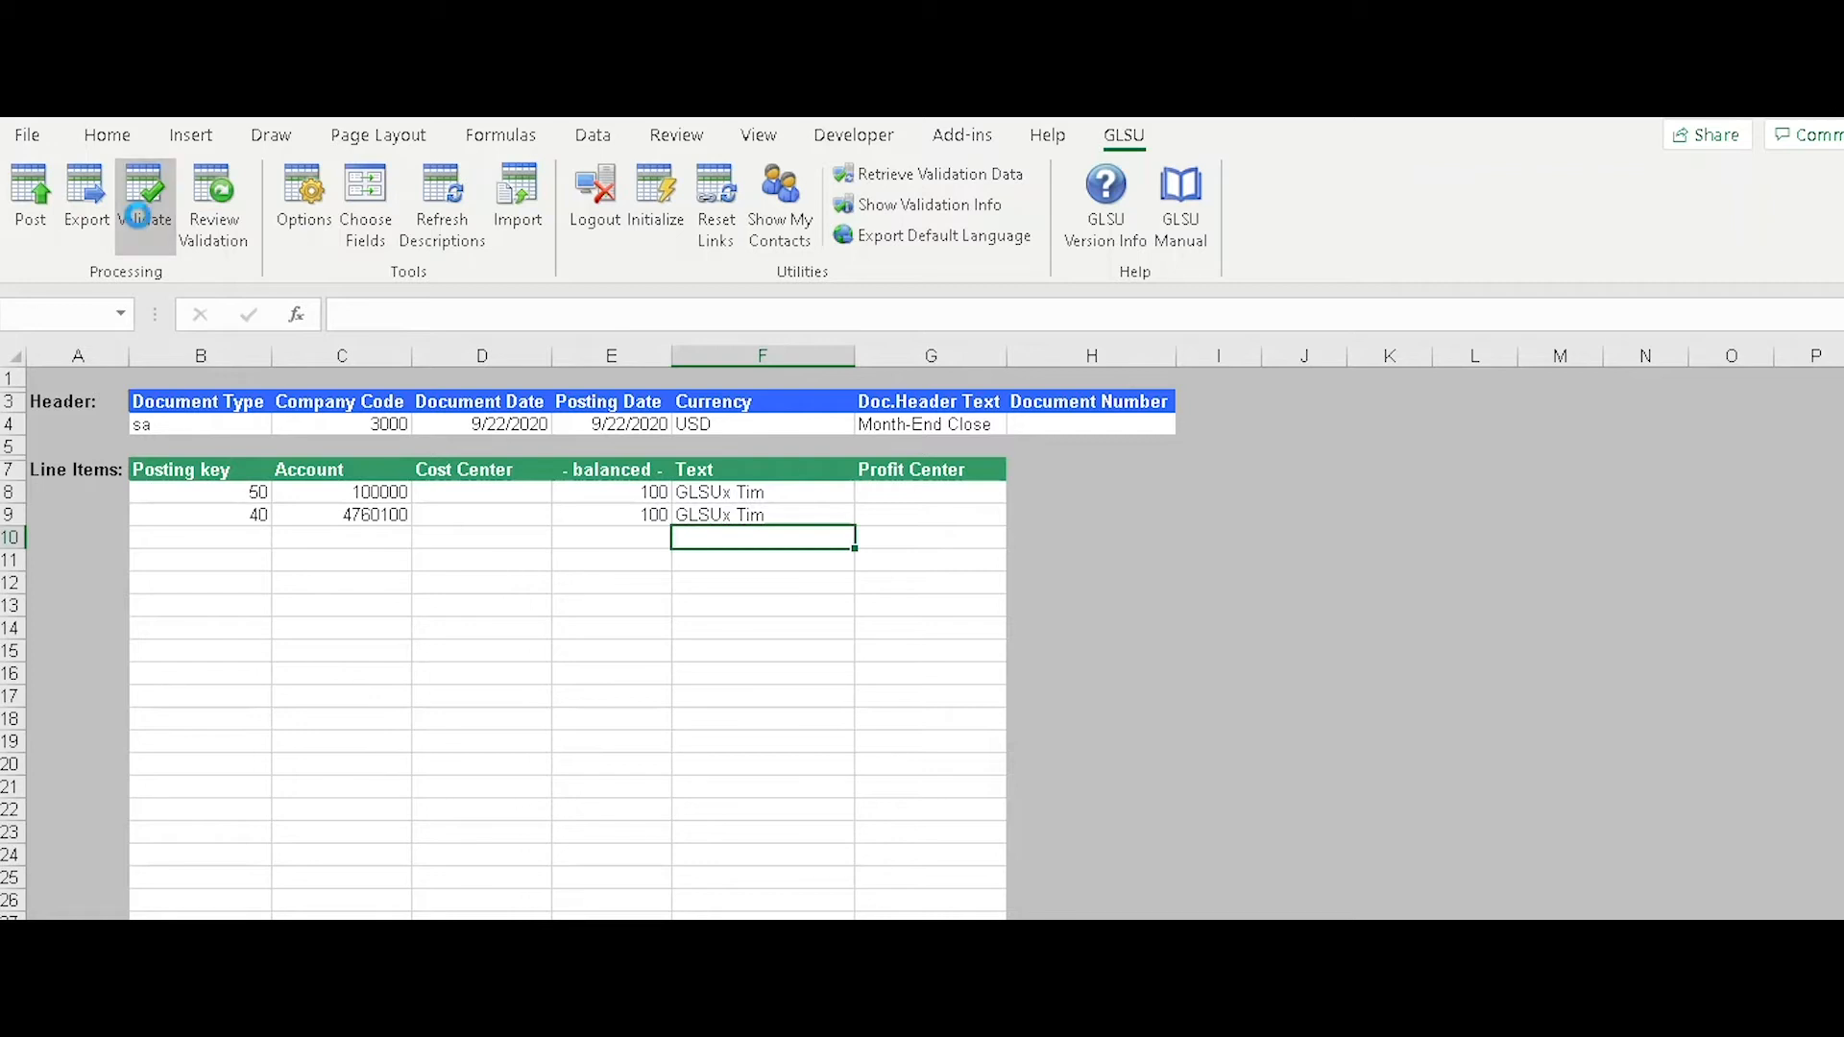
- Validate the entry against SAP and jump to the cell behind one of the six reported errors
left_click(146, 200)
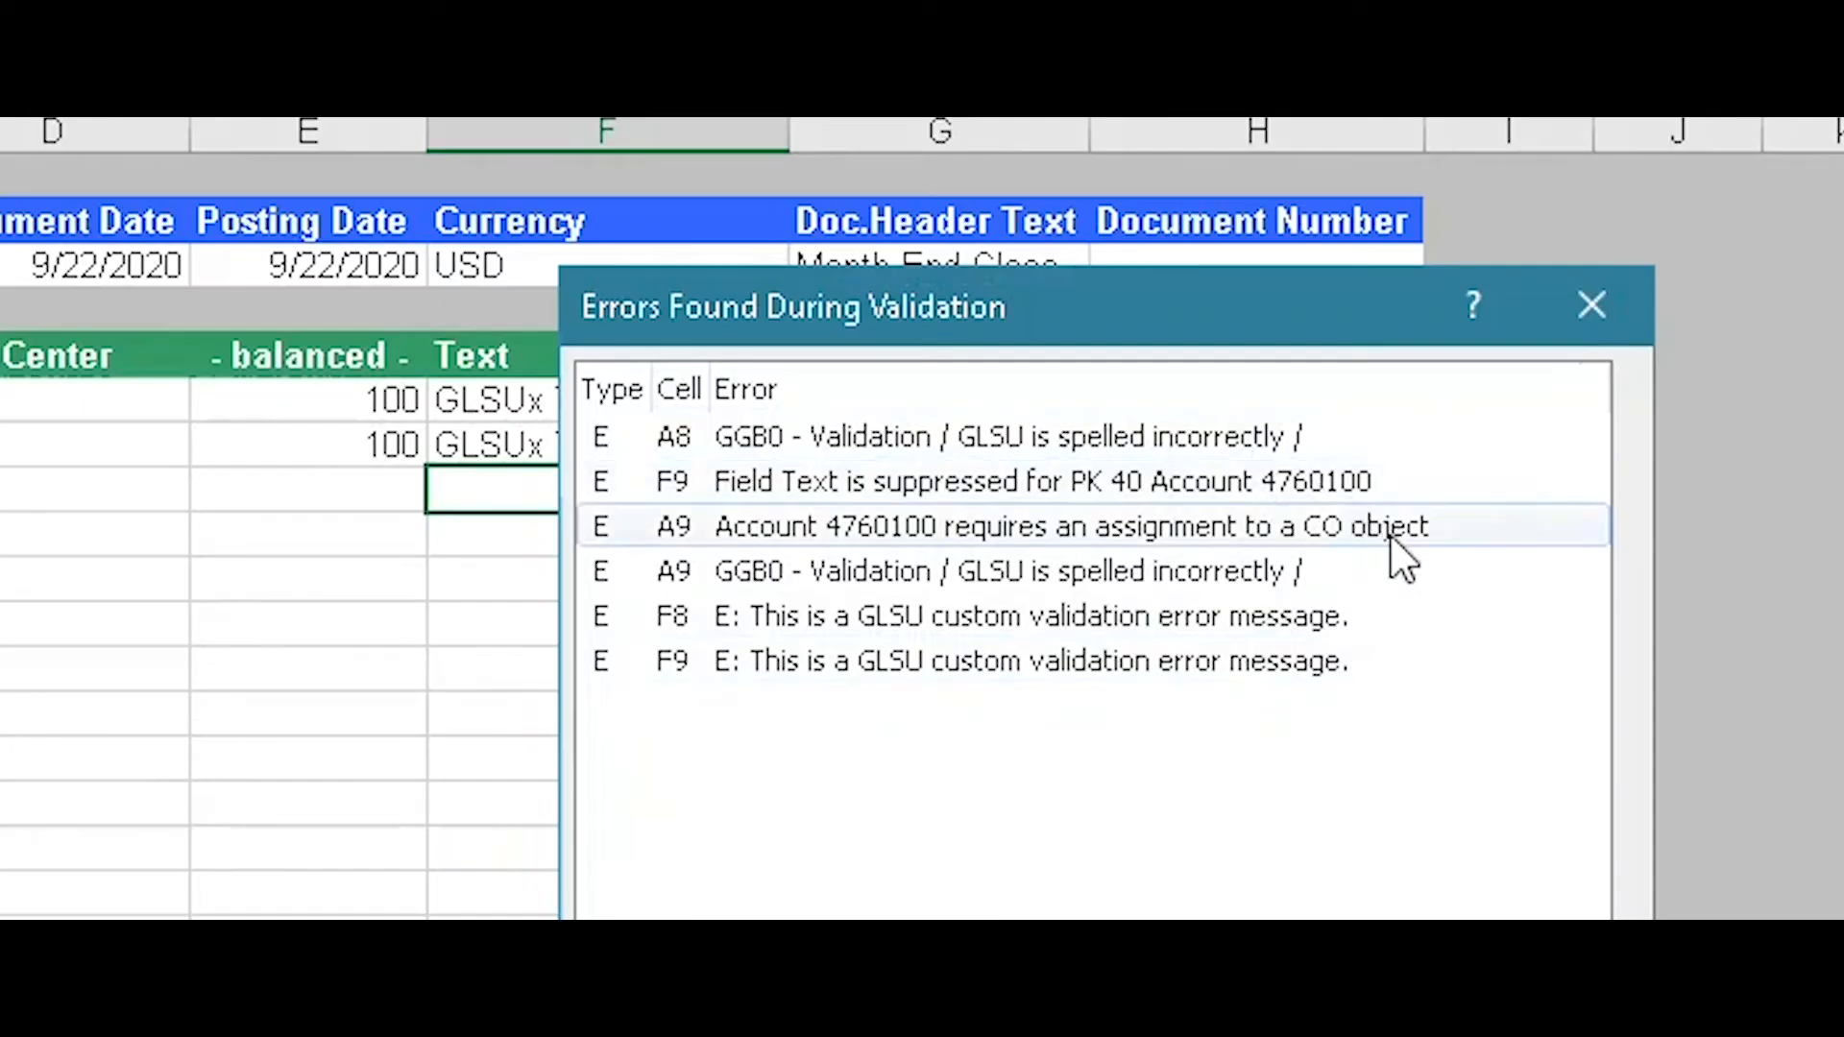
mouse_move(1387, 614)
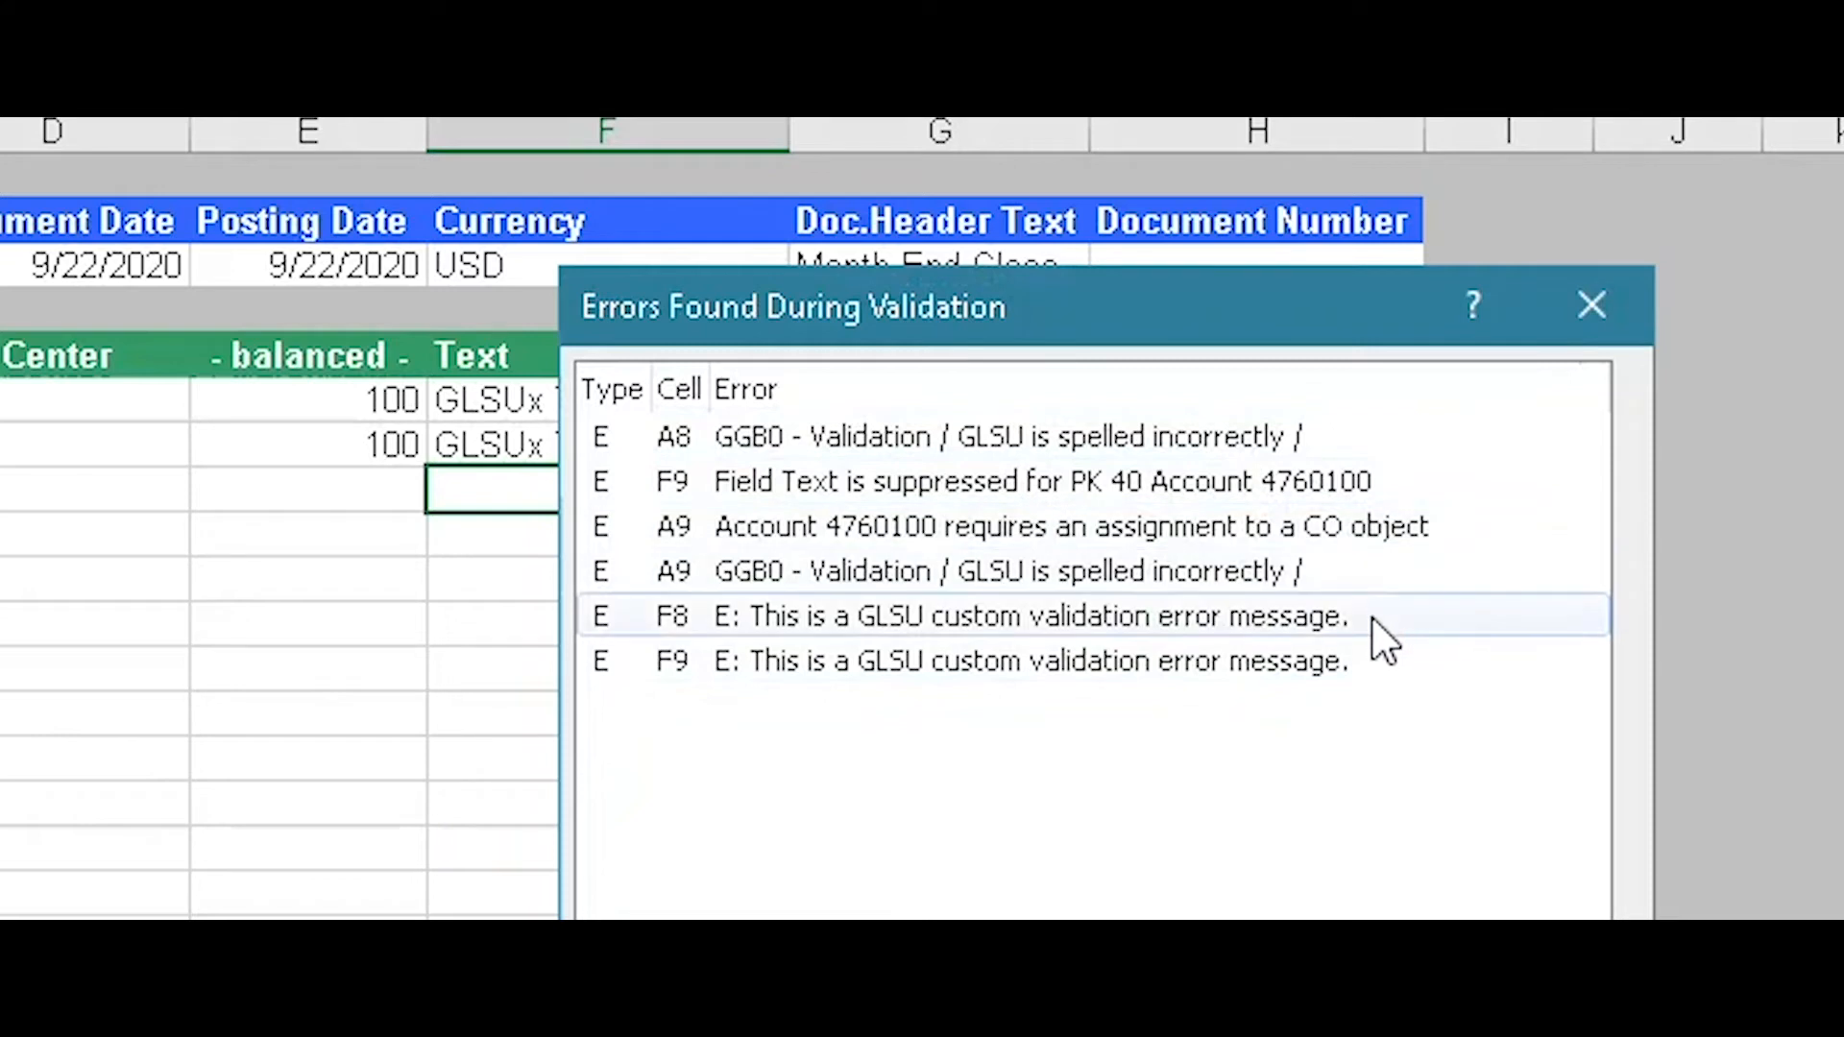
left_click(1592, 306)
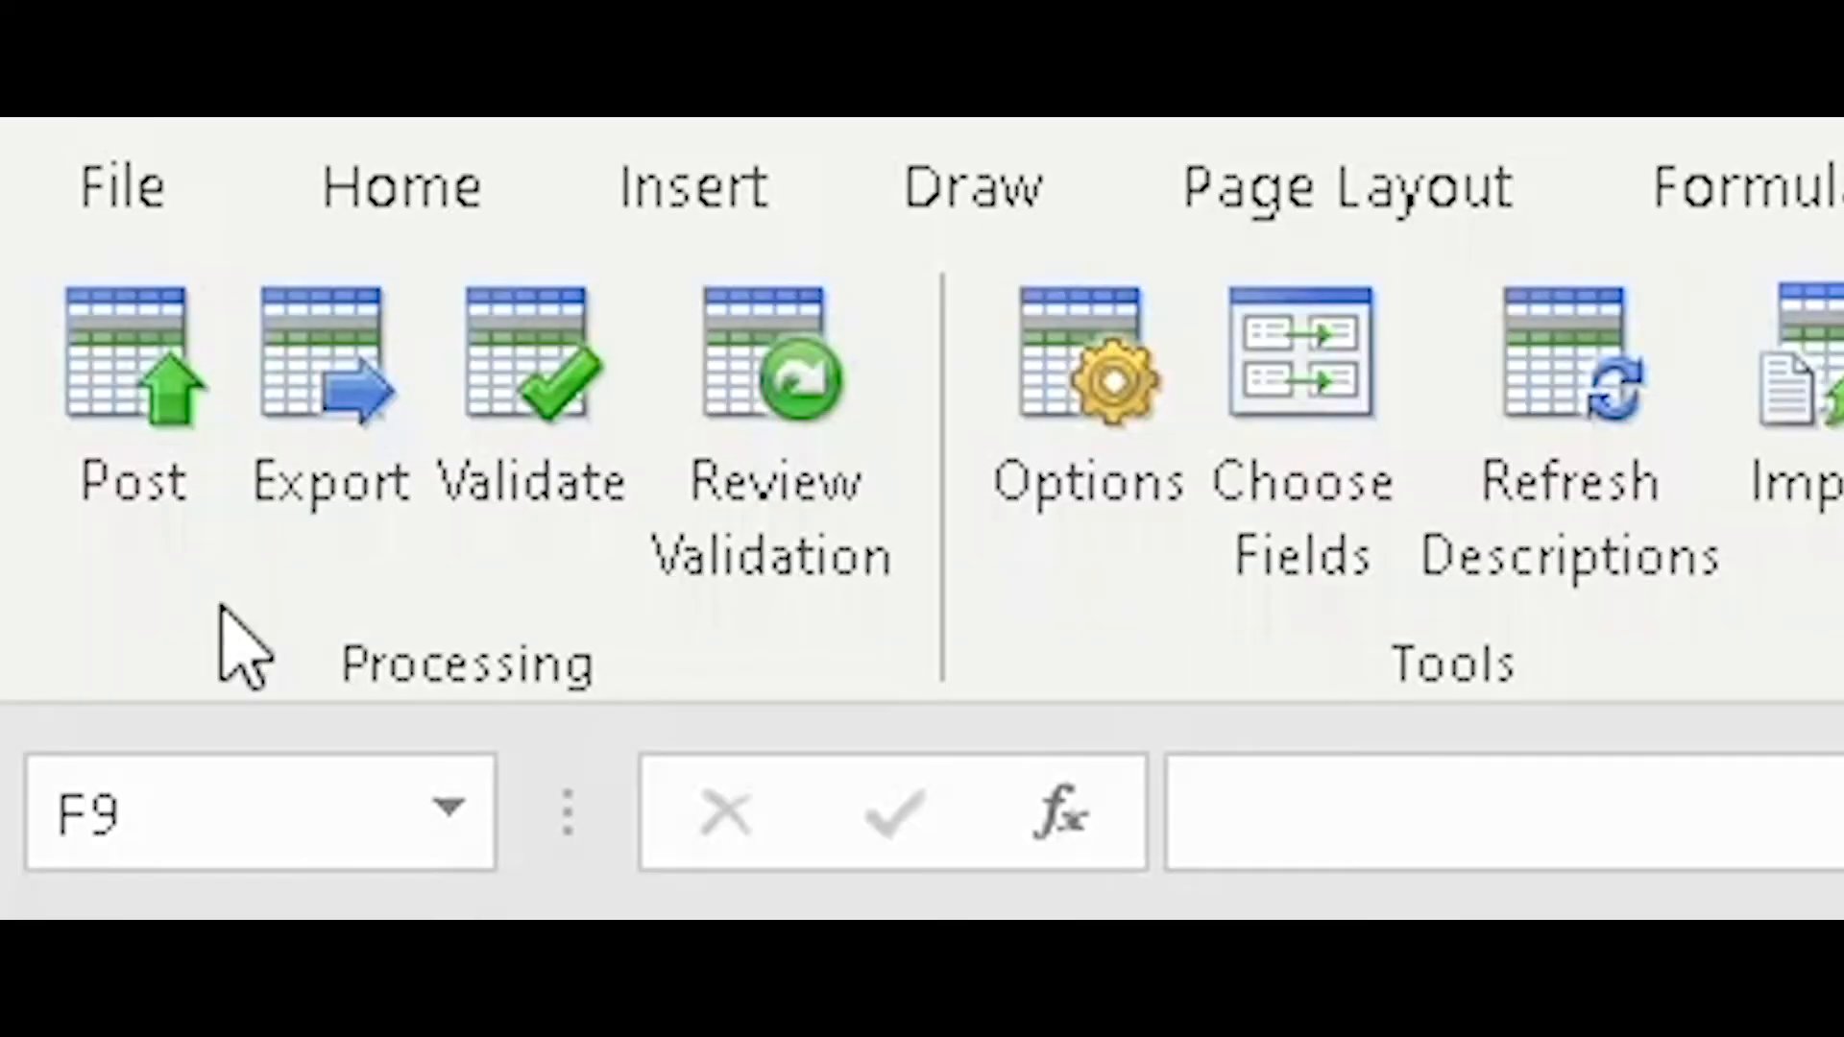
- Post the corrected entry to SAP and answer Yes to attaching the workbook as documentation
left_click(133, 365)
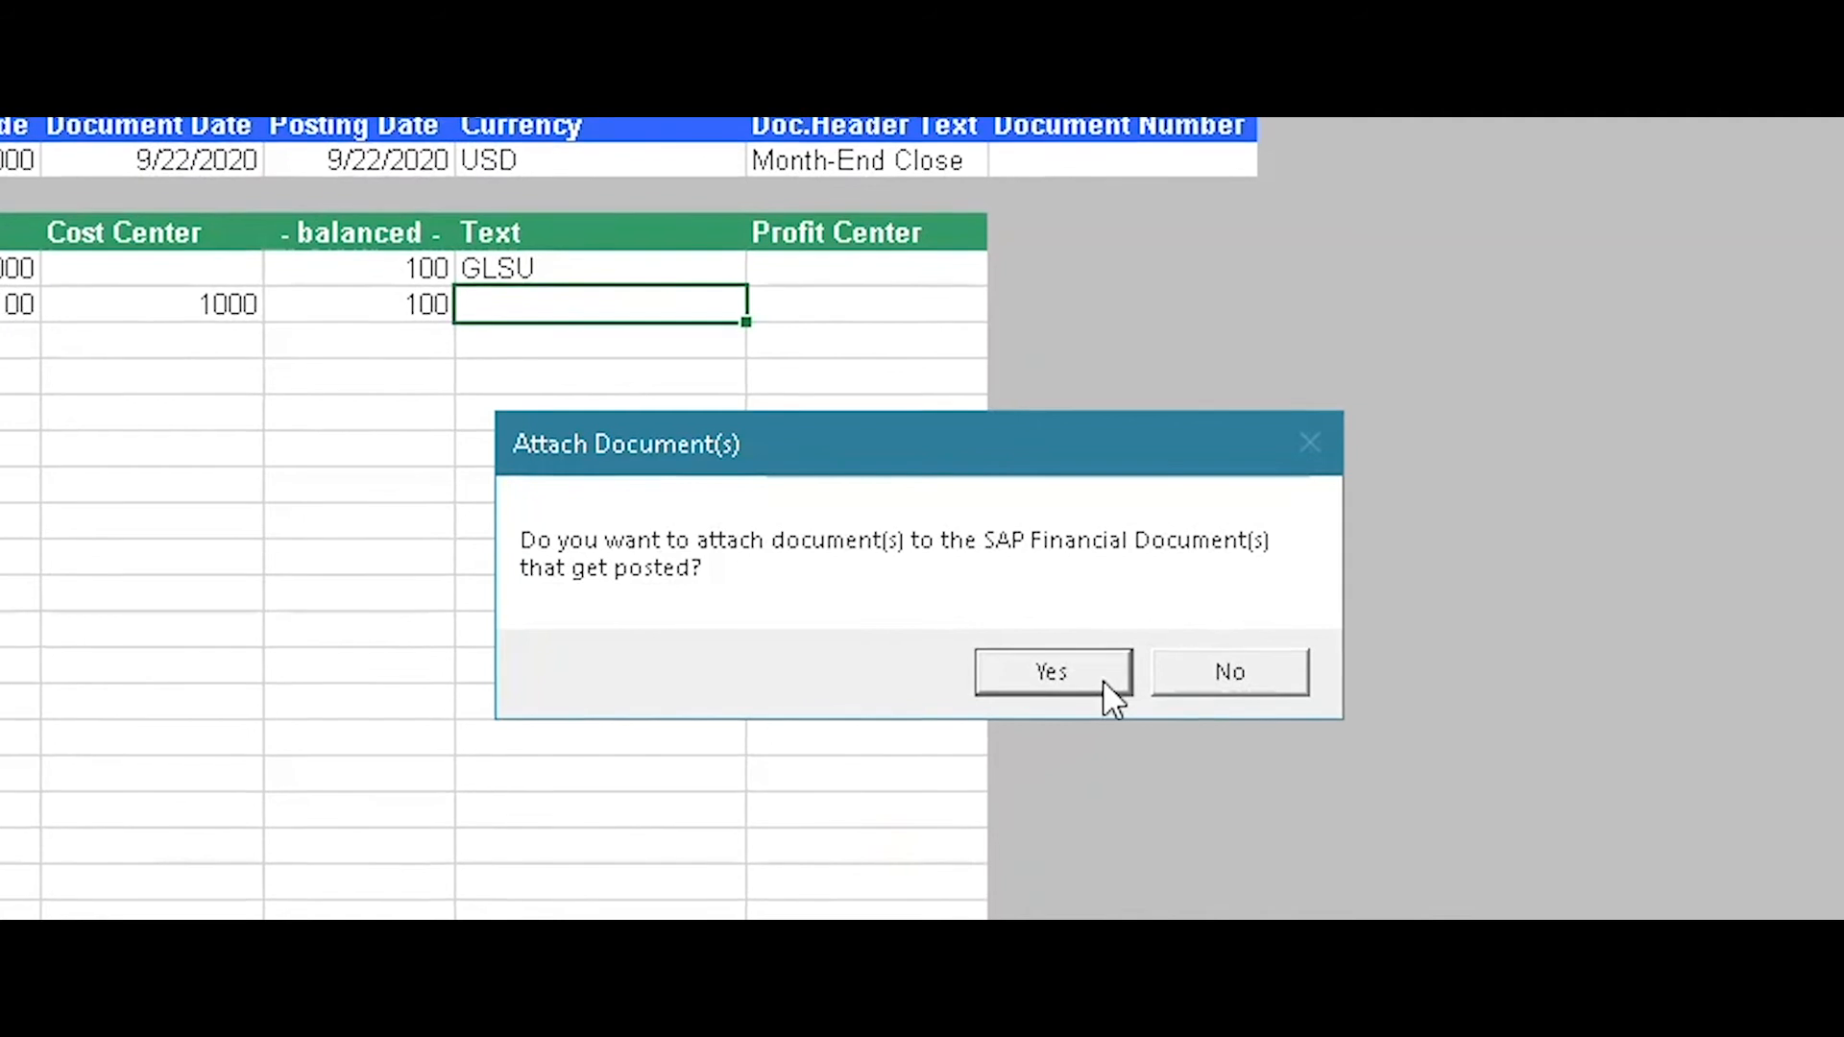
left_click(1049, 672)
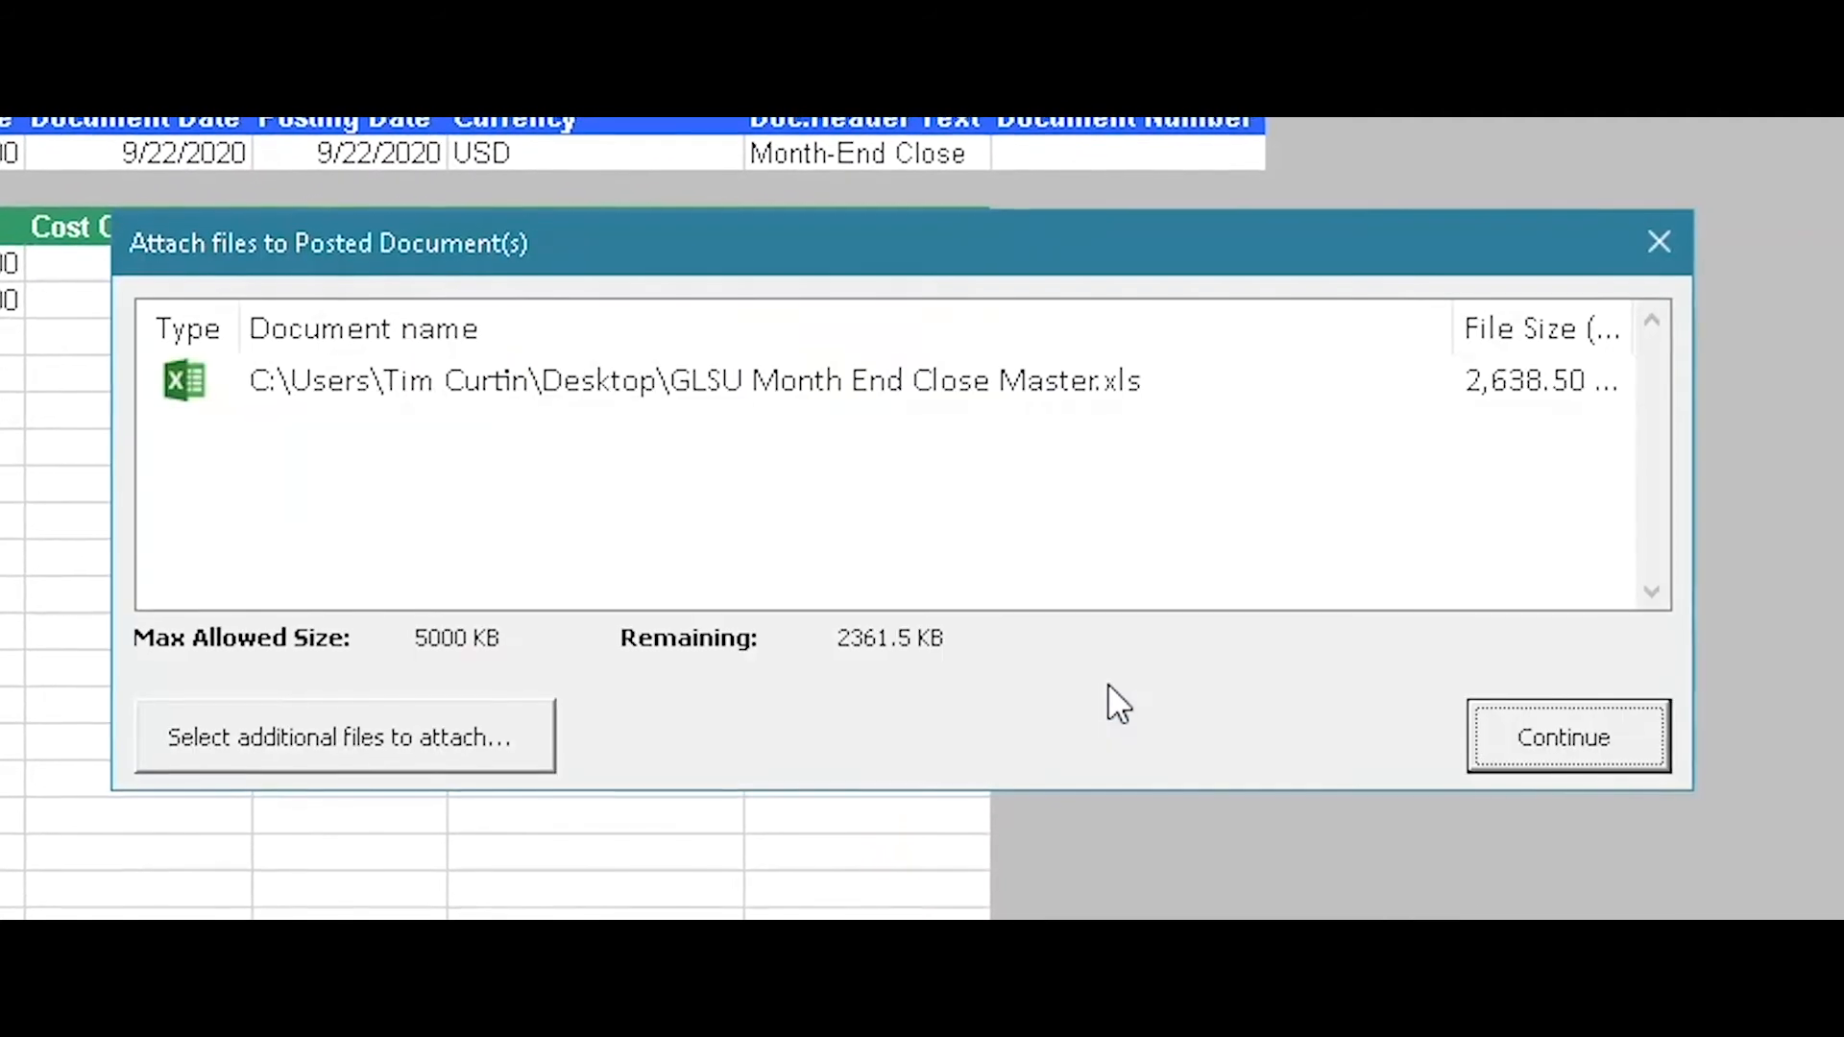